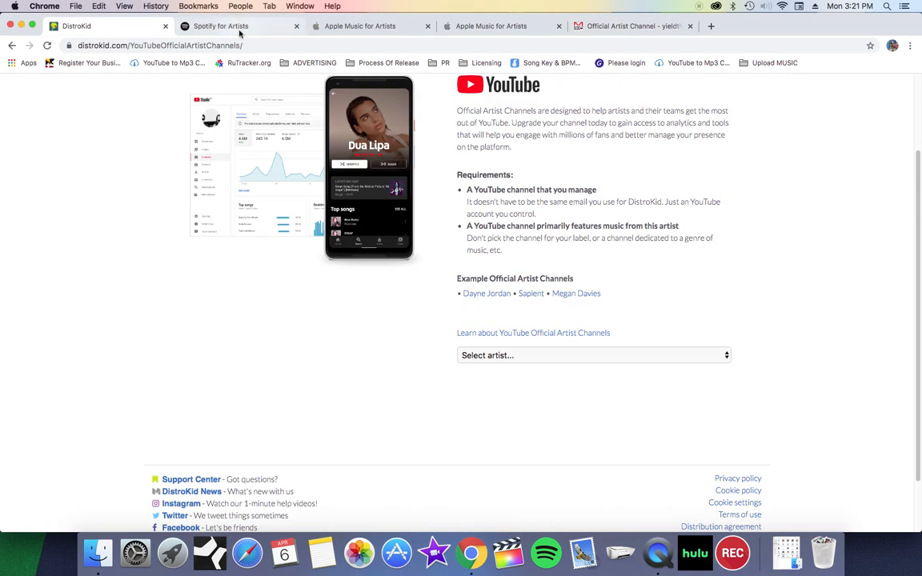
# - Glance through the Spotify for Artists and Apple Music for Artists tabs, then return to DistroKid
pyautogui.click(221, 26)
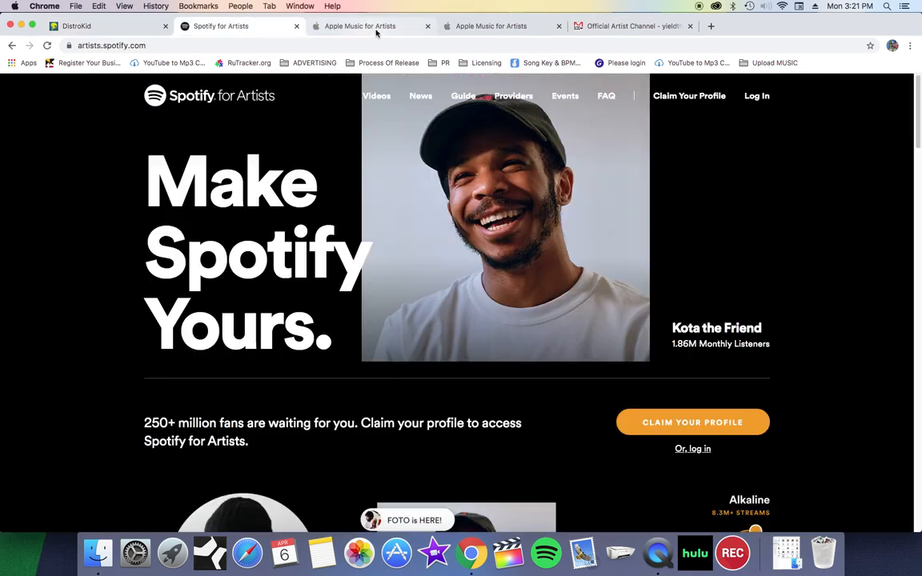
pyautogui.click(360, 25)
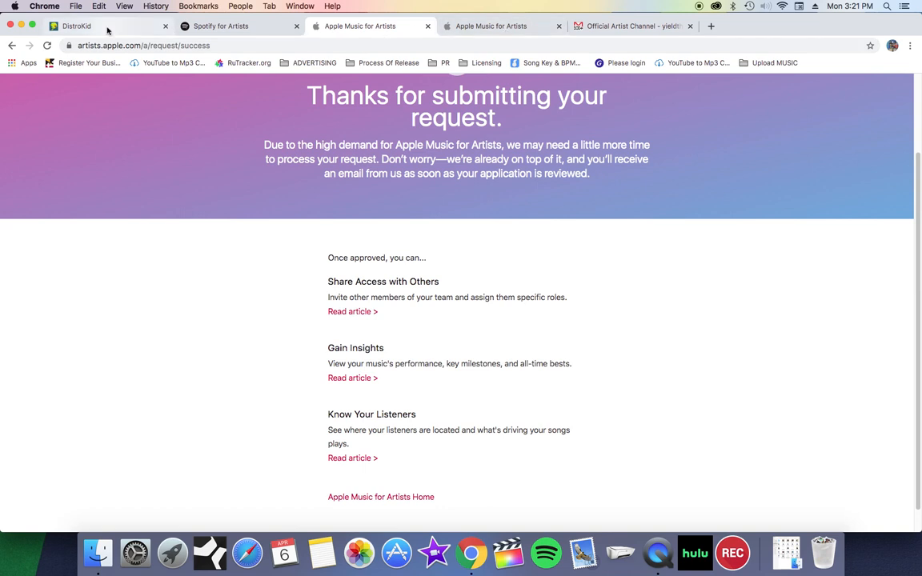
pyautogui.click(77, 25)
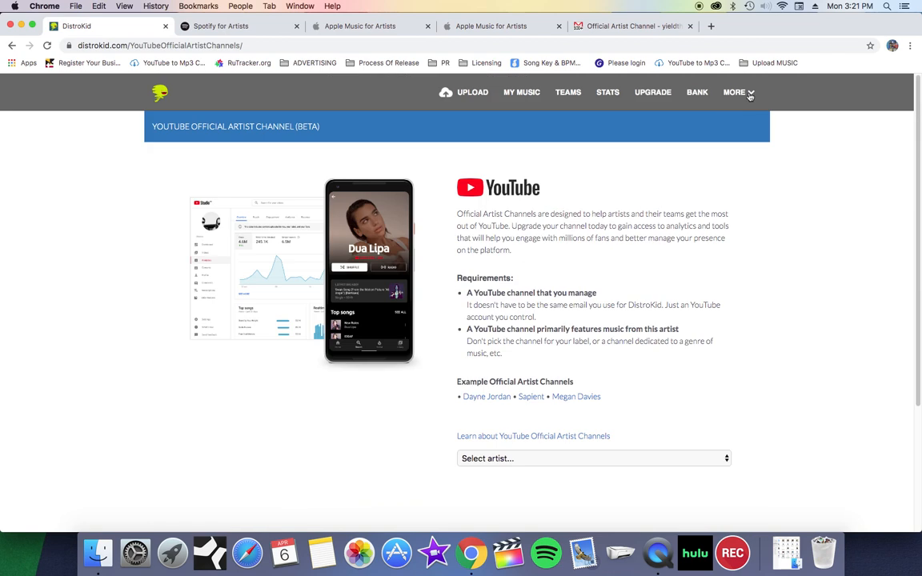
pyautogui.moveTo(760, 232)
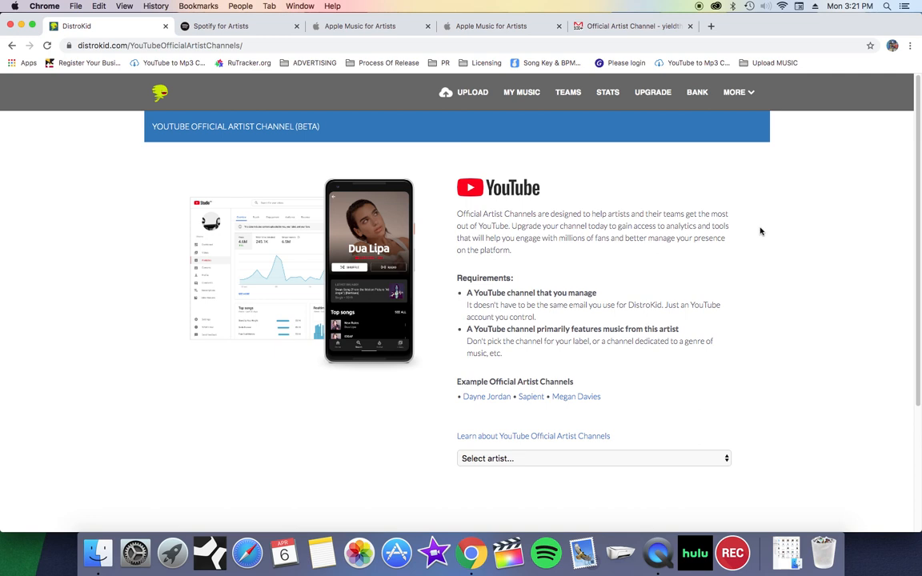
pyautogui.moveTo(560, 208)
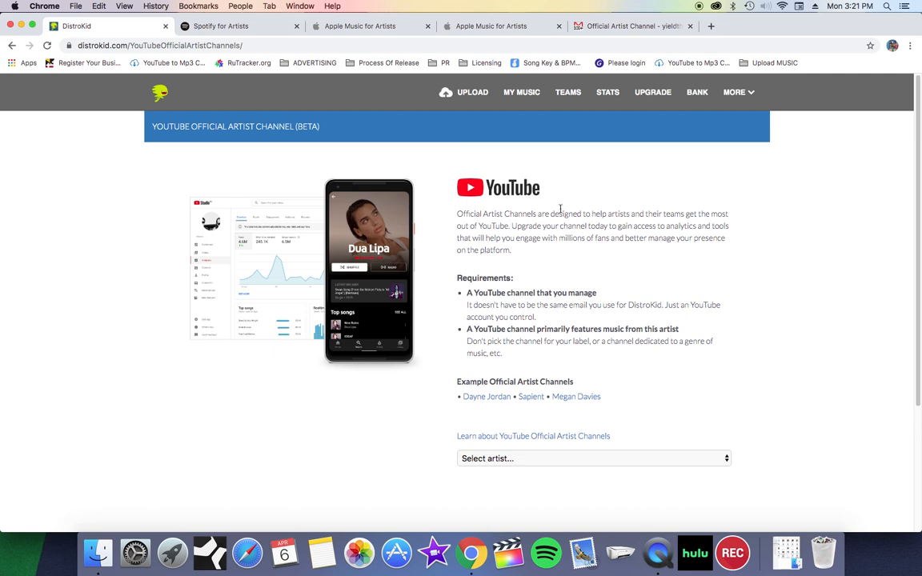
pyautogui.moveTo(765, 269)
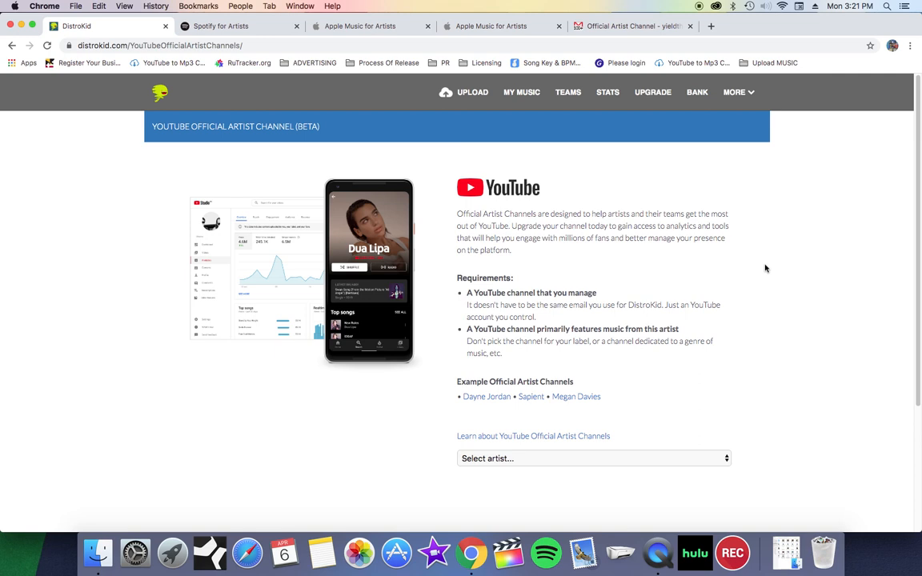
pyautogui.moveTo(752, 123)
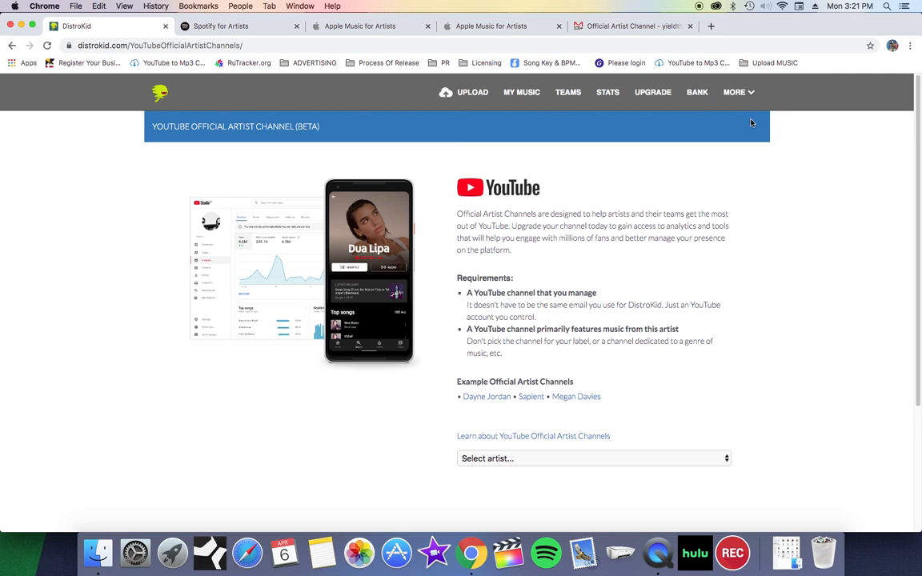
# - From DistroKid's MORE menu, go to Streaming Service Goodies listing Spotify, Apple Music and YouTube options
pyautogui.click(733, 91)
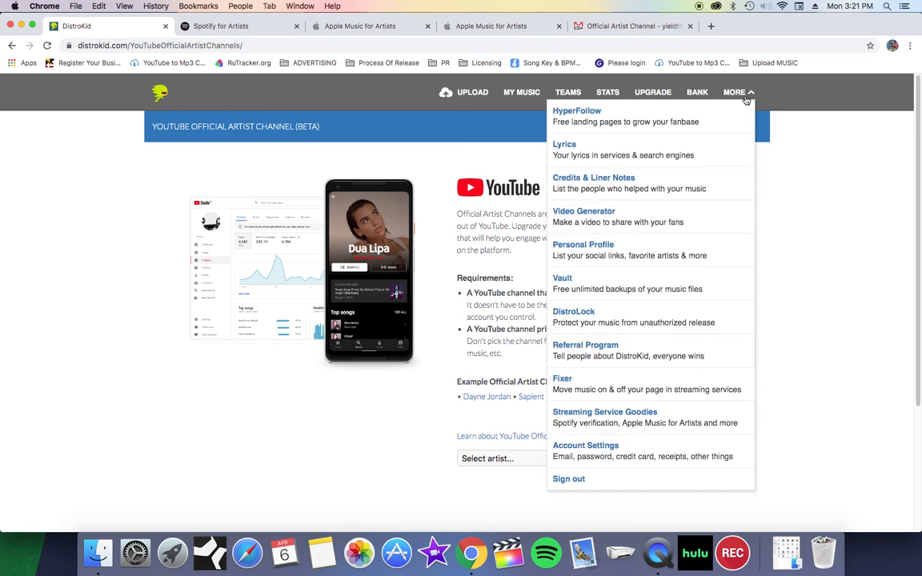
pyautogui.click(605, 416)
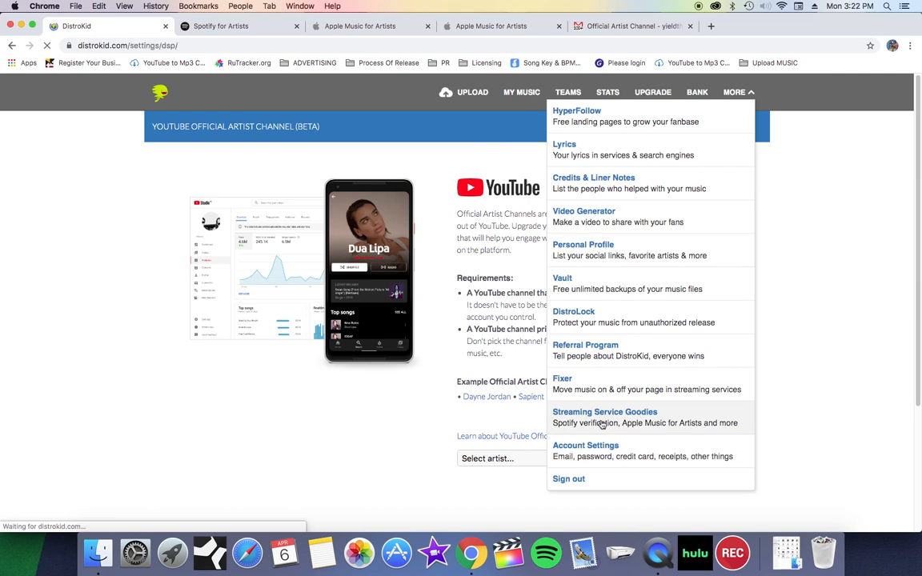
pyautogui.click(605, 416)
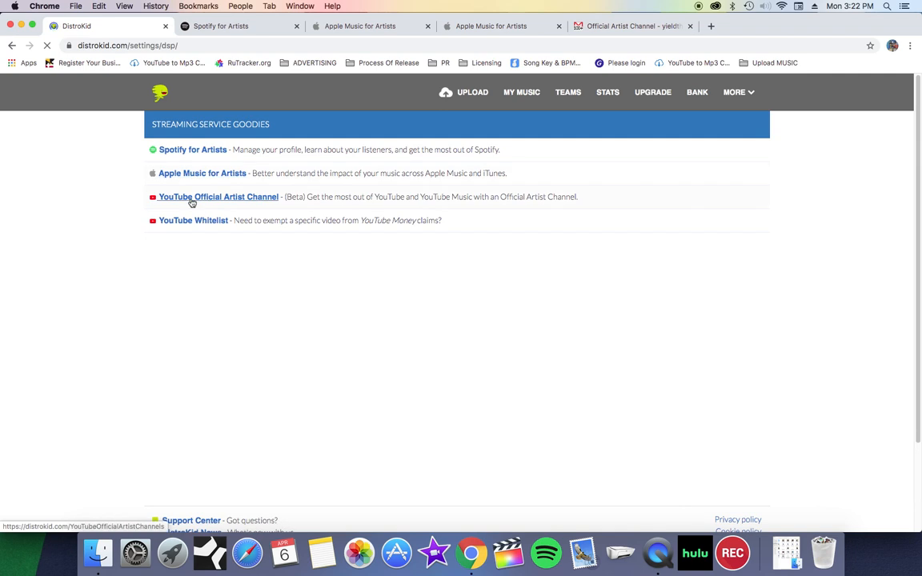
pyautogui.click(218, 195)
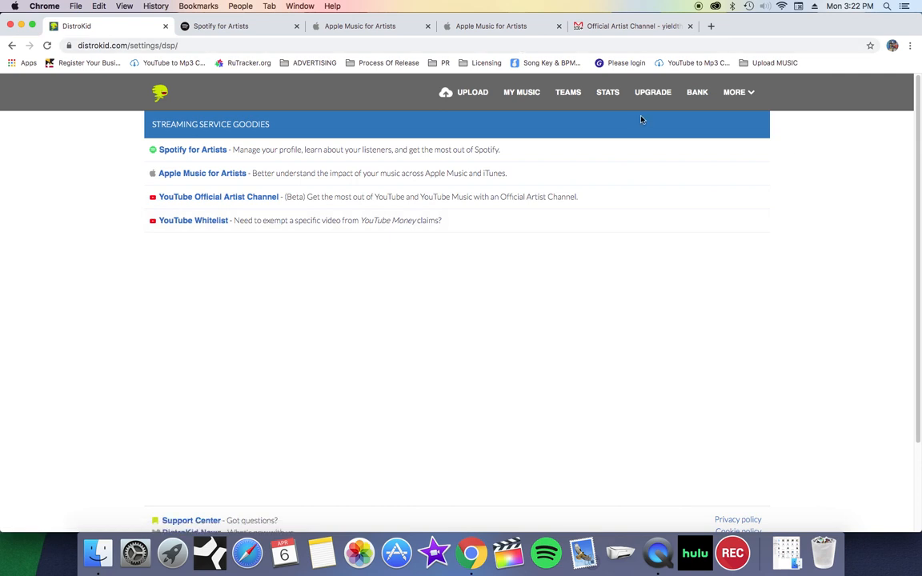
pyautogui.click(632, 26)
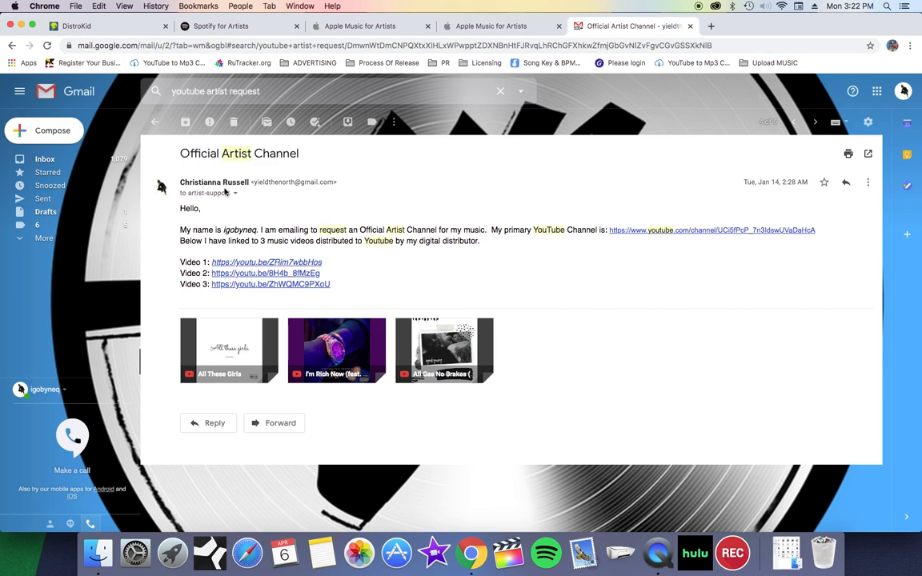
pyautogui.click(235, 192)
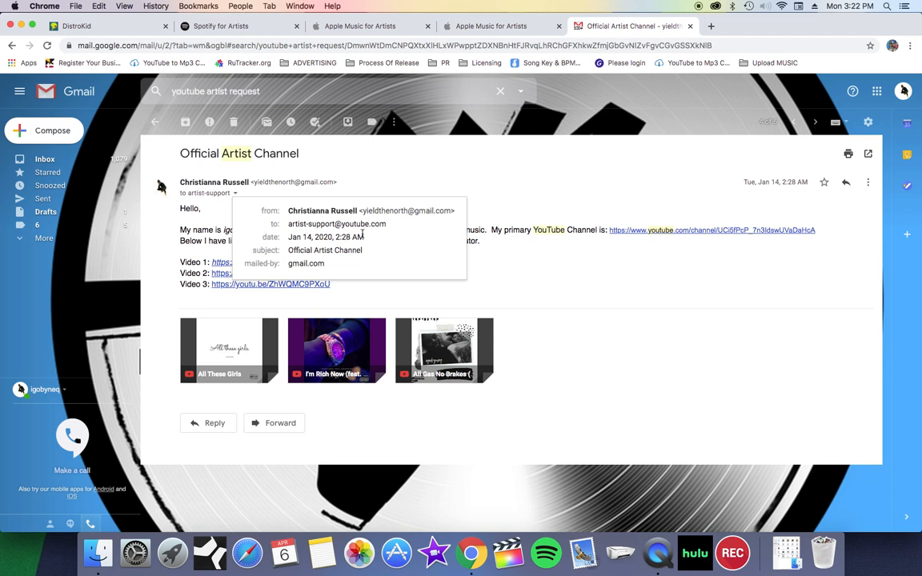
pyautogui.moveTo(517, 264)
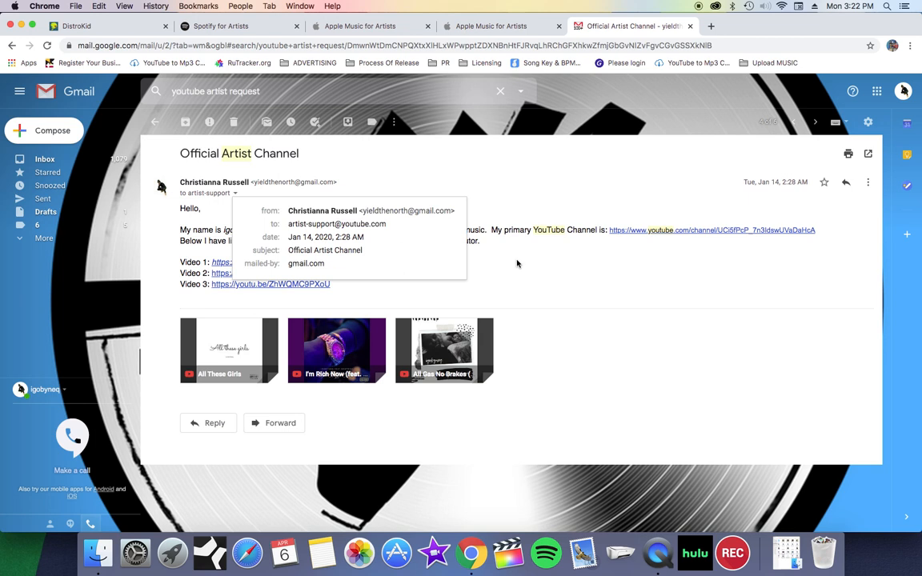
pyautogui.moveTo(514, 264)
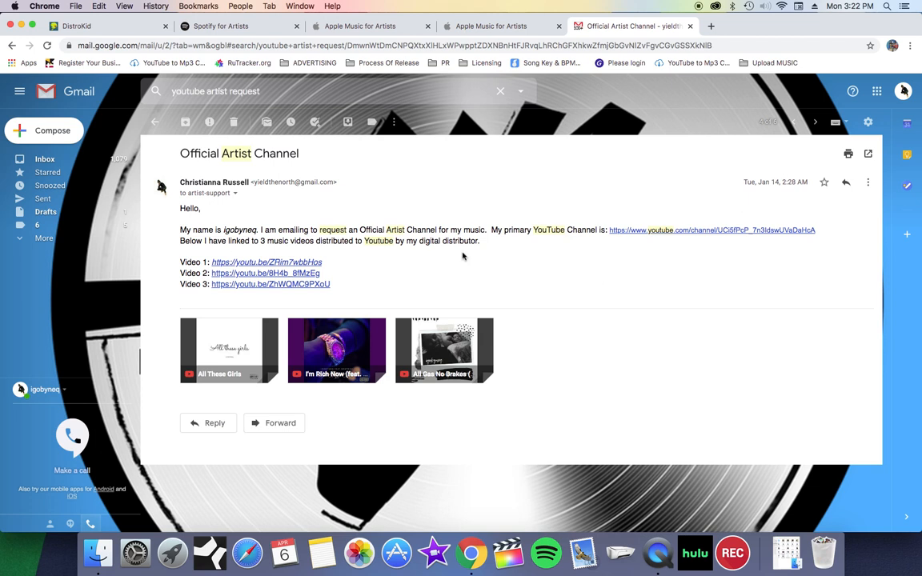
pyautogui.moveTo(514, 243)
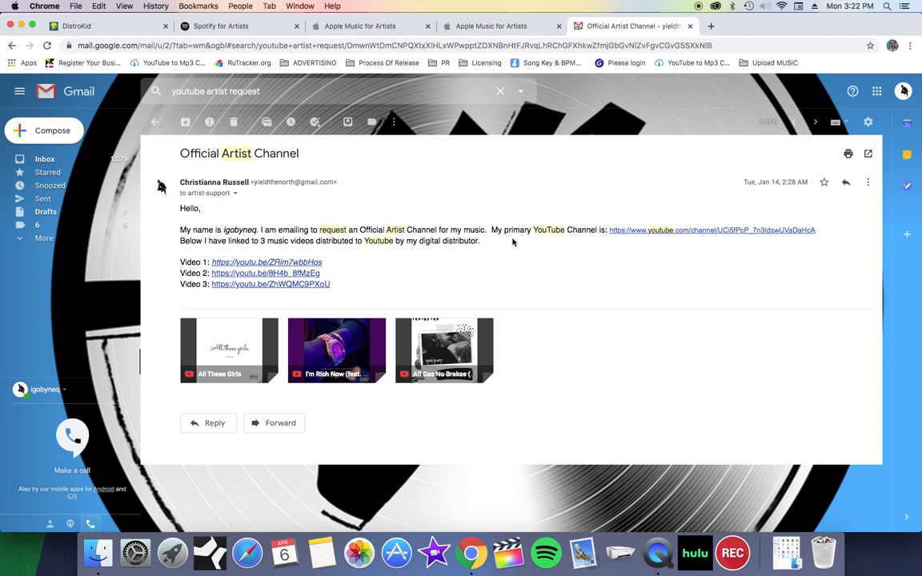
pyautogui.moveTo(515, 243)
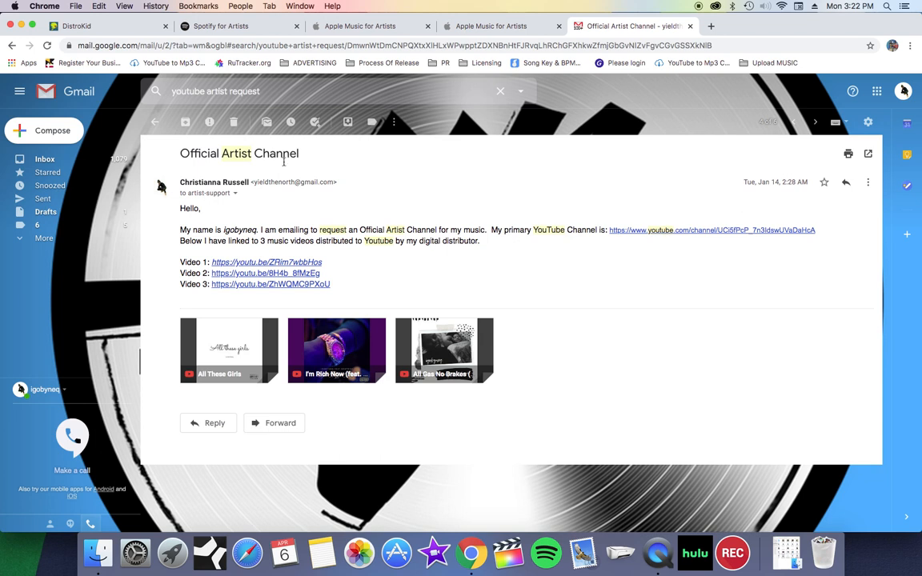
pyautogui.moveTo(157, 122)
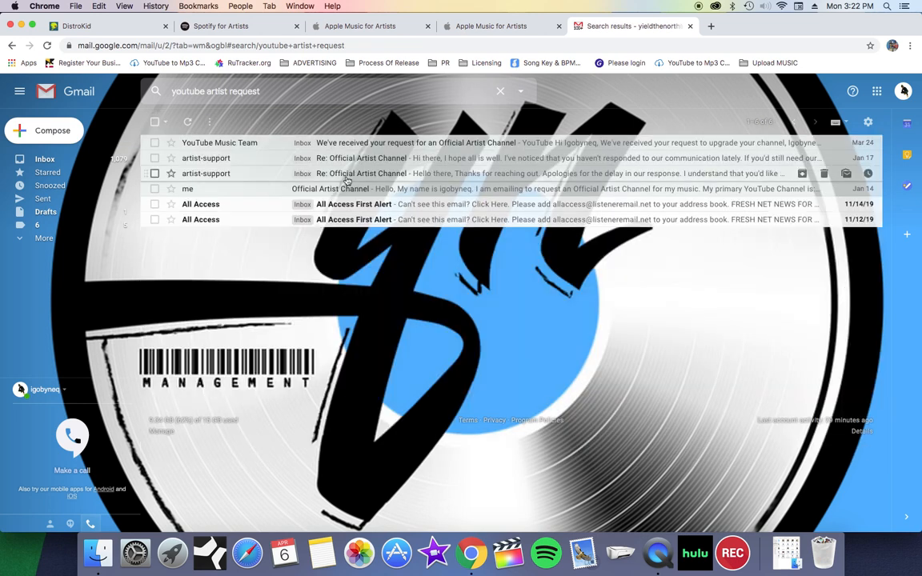
pyautogui.click(361, 158)
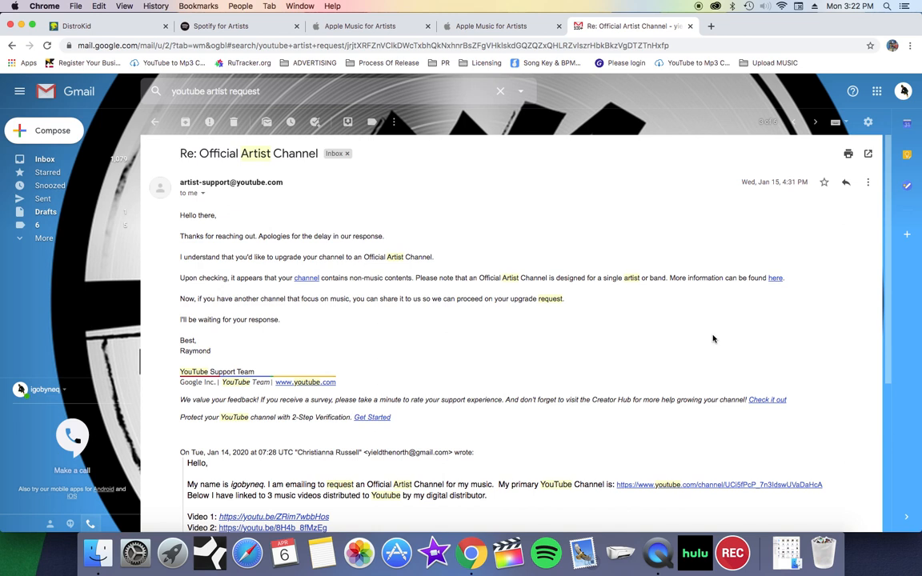
pyautogui.moveTo(470, 288)
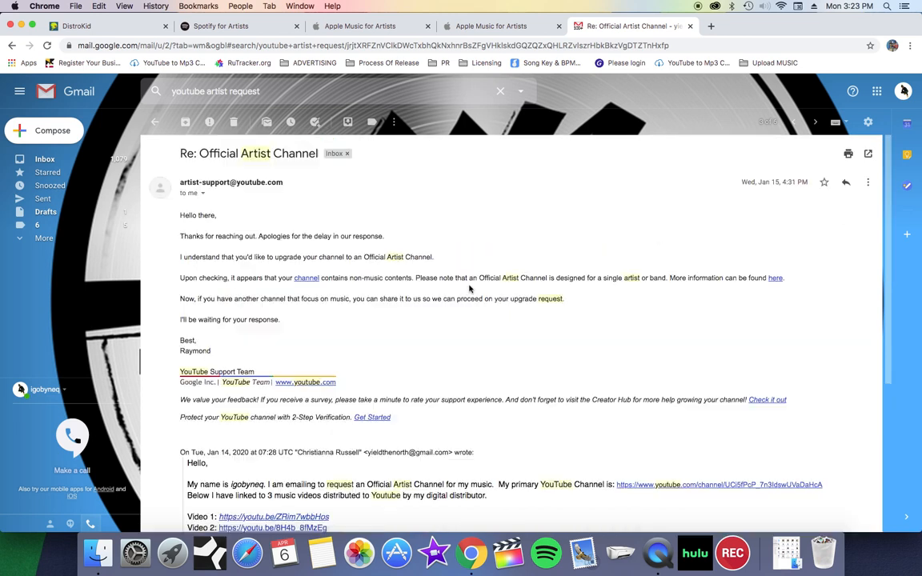
pyautogui.moveTo(436, 316)
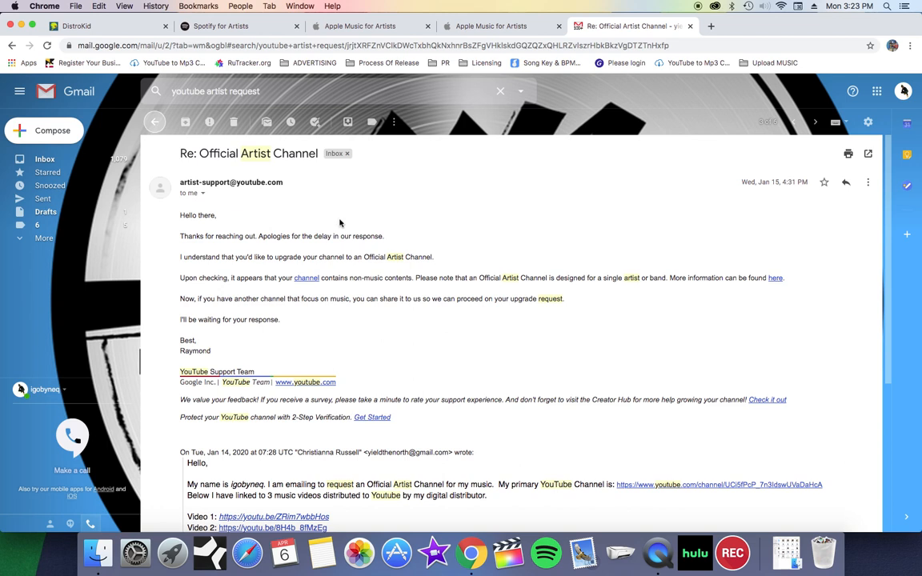
pyautogui.click(154, 122)
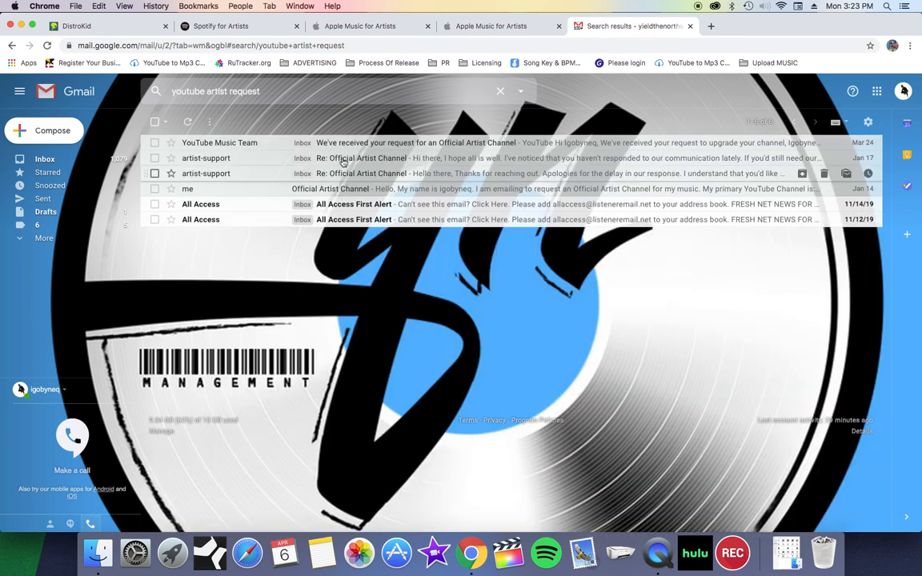
pyautogui.click(360, 159)
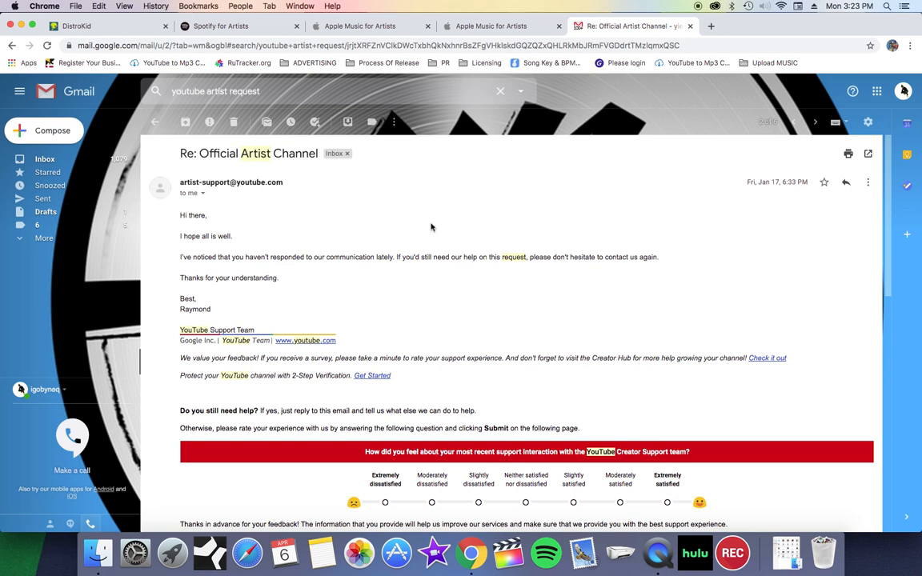
pyautogui.scroll(-3)
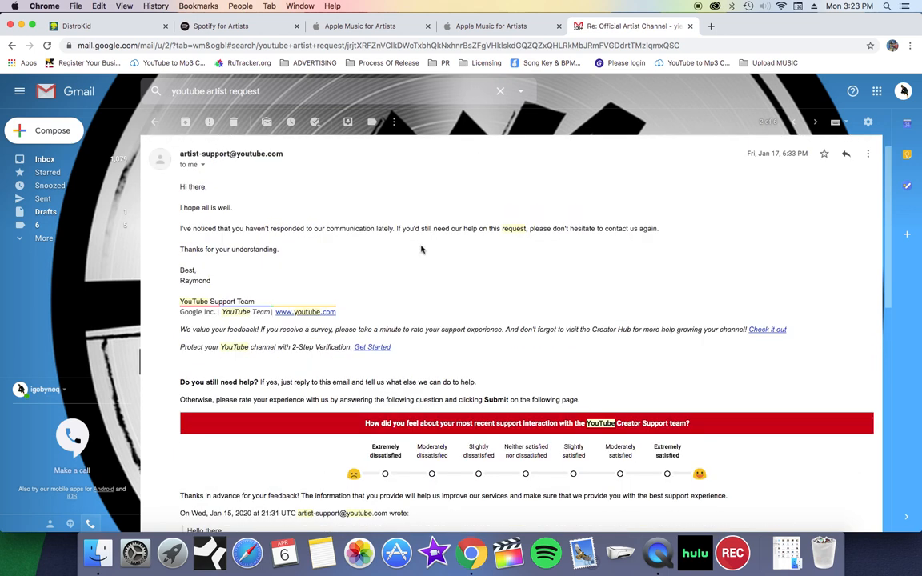
pyautogui.scroll(-3)
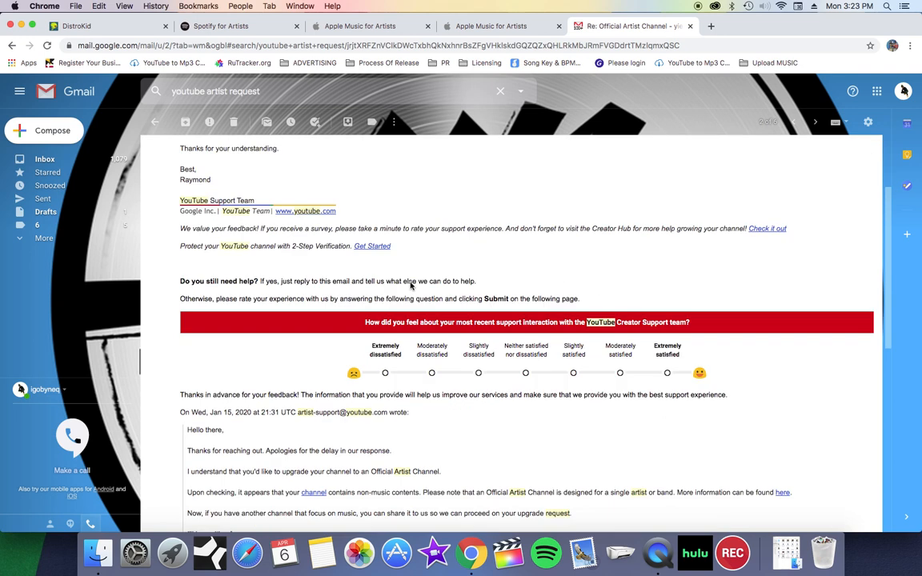
pyautogui.scroll(-3)
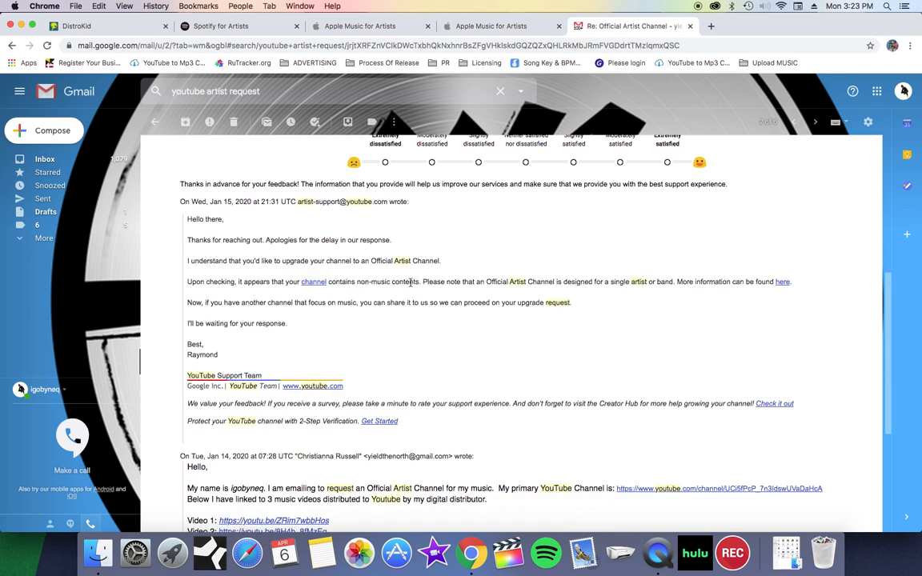
pyautogui.scroll(-3)
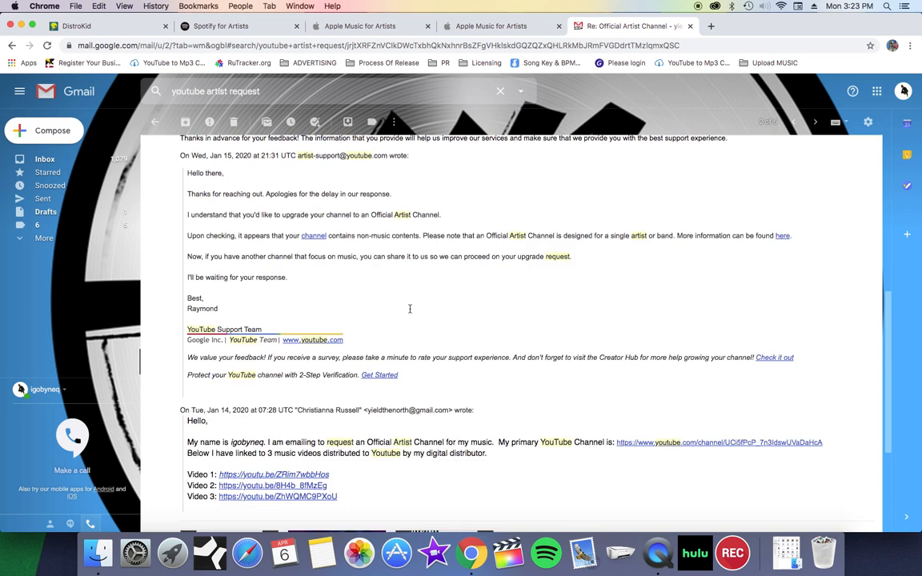
pyautogui.scroll(-3)
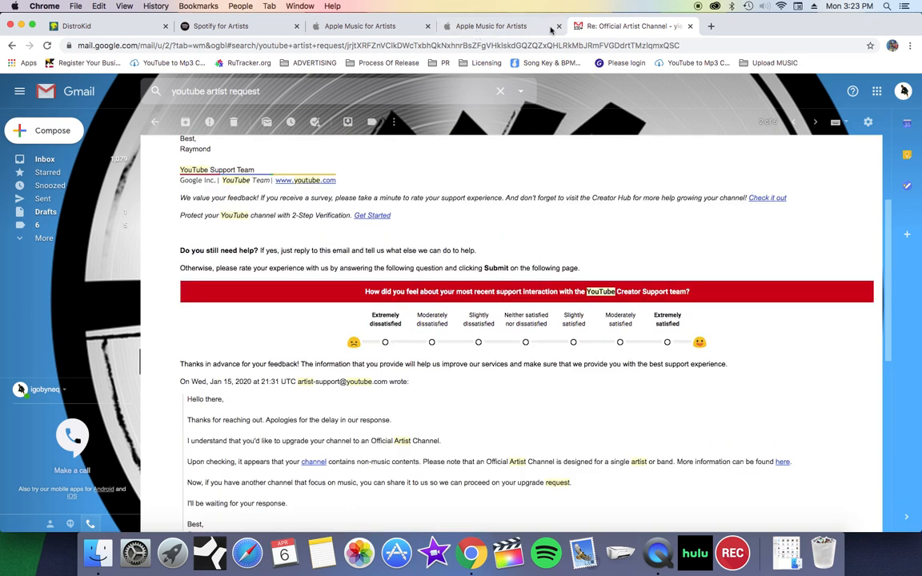
# - Reach the Apple Music 'Thanks for submitting your request' confirmation after checking Gmail
pyautogui.click(491, 25)
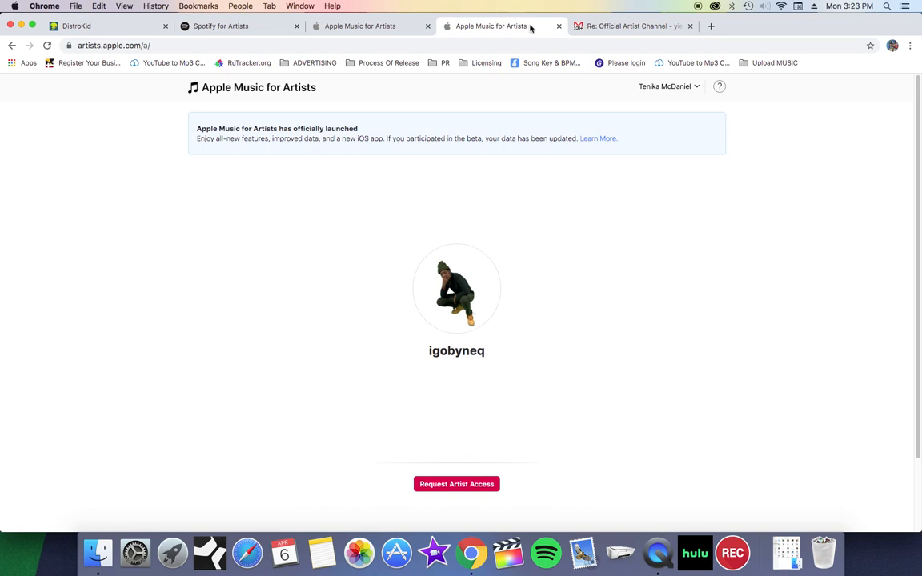
pyautogui.moveTo(673, 5)
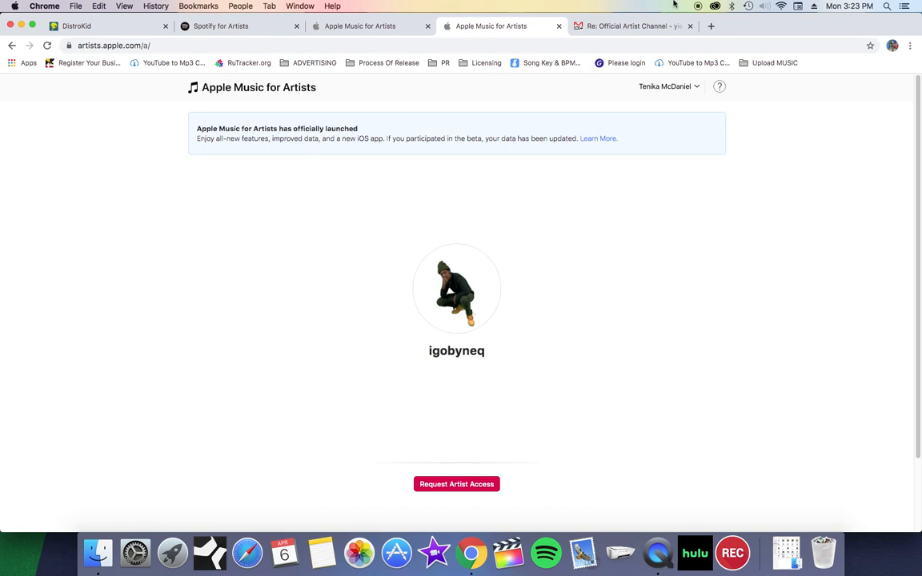
pyautogui.click(633, 25)
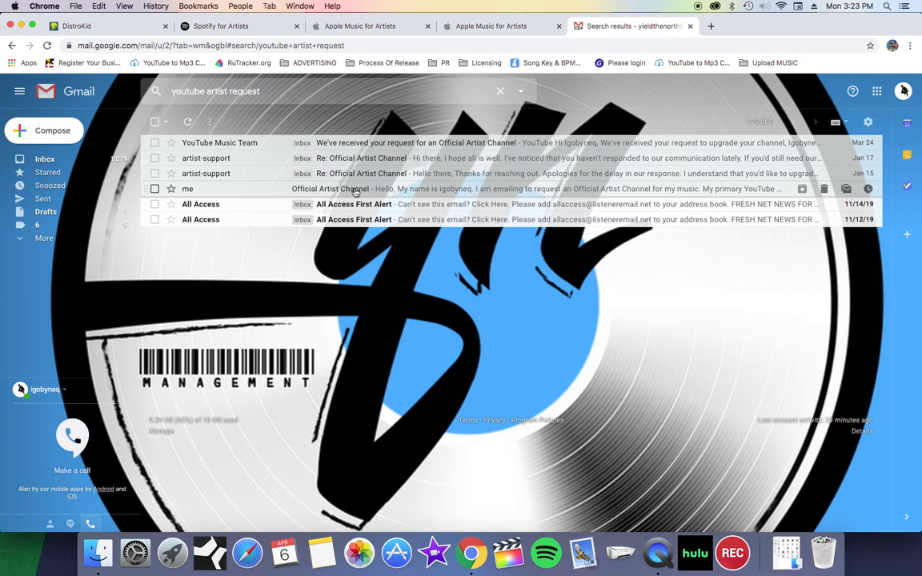
pyautogui.moveTo(442, 179)
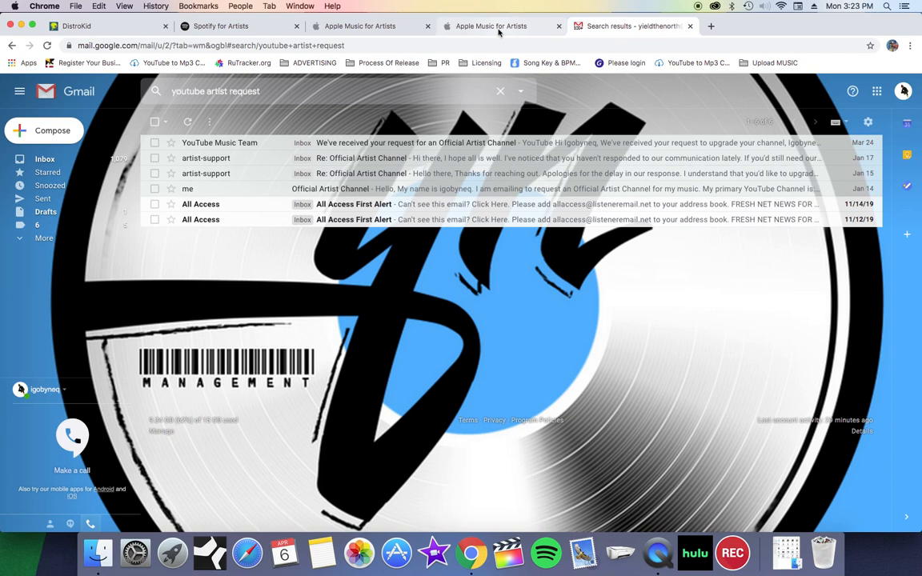
pyautogui.moveTo(499, 26)
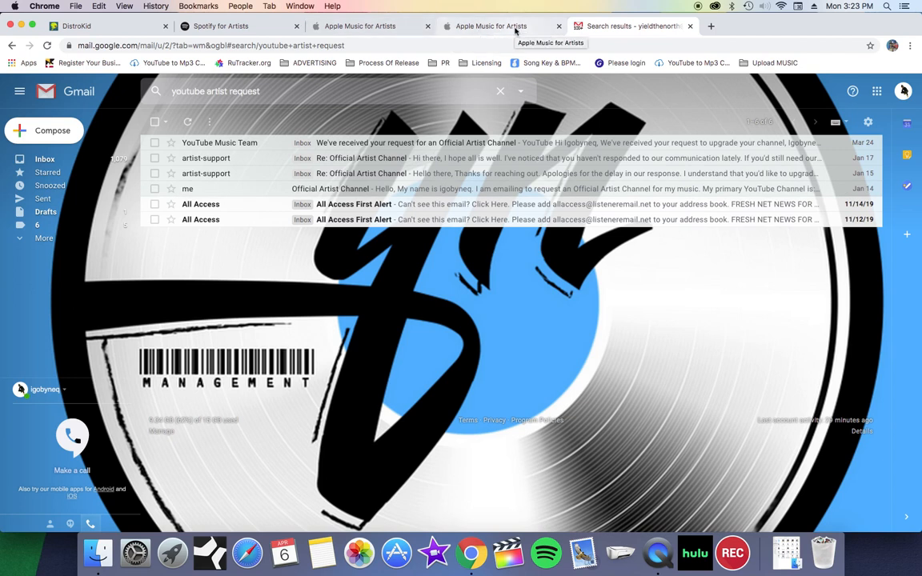
pyautogui.click(490, 26)
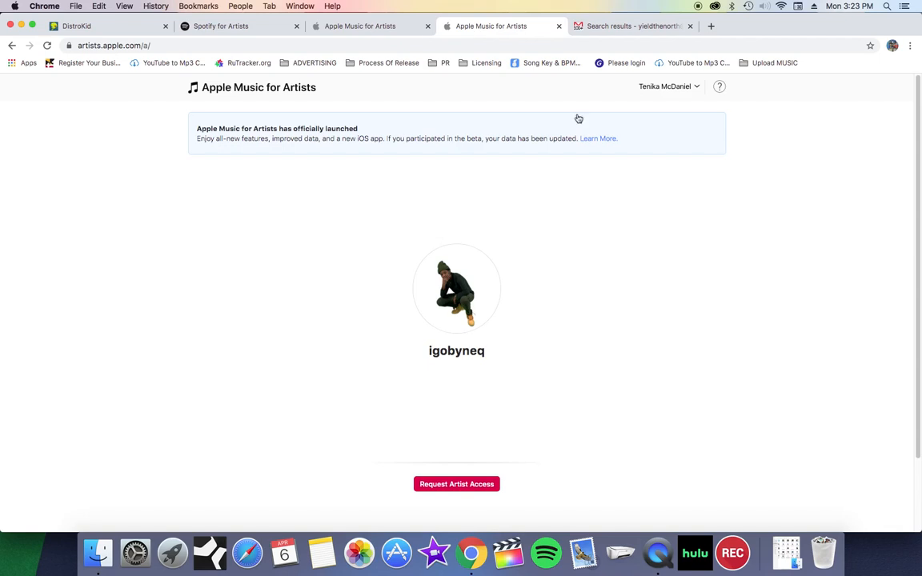
pyautogui.click(456, 483)
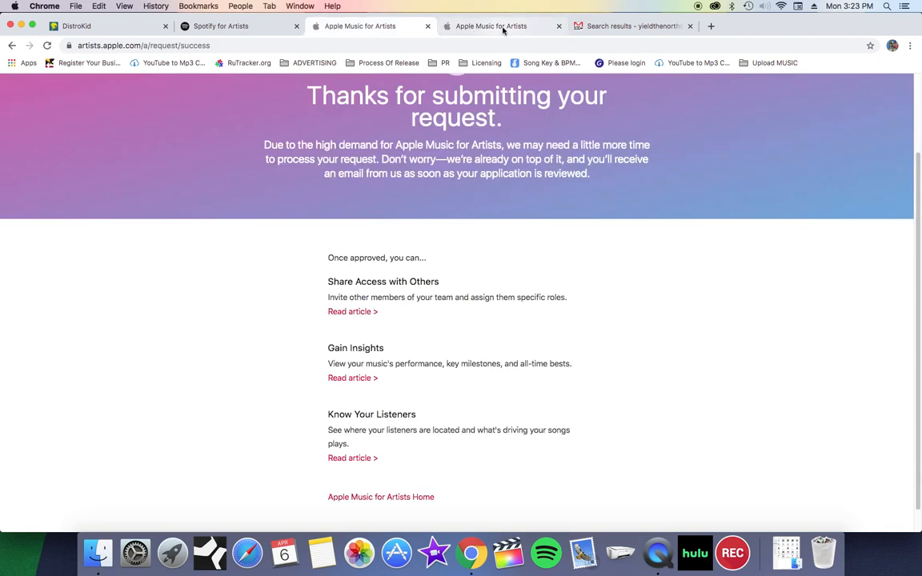
# - Return to DistroKid's Streaming Service Goodies page
pyautogui.click(492, 26)
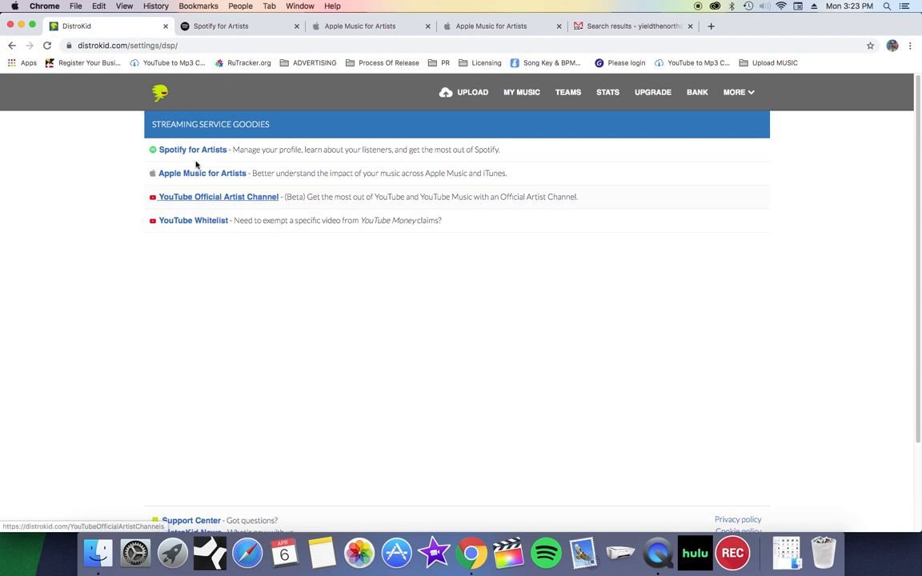
pyautogui.moveTo(462, 199)
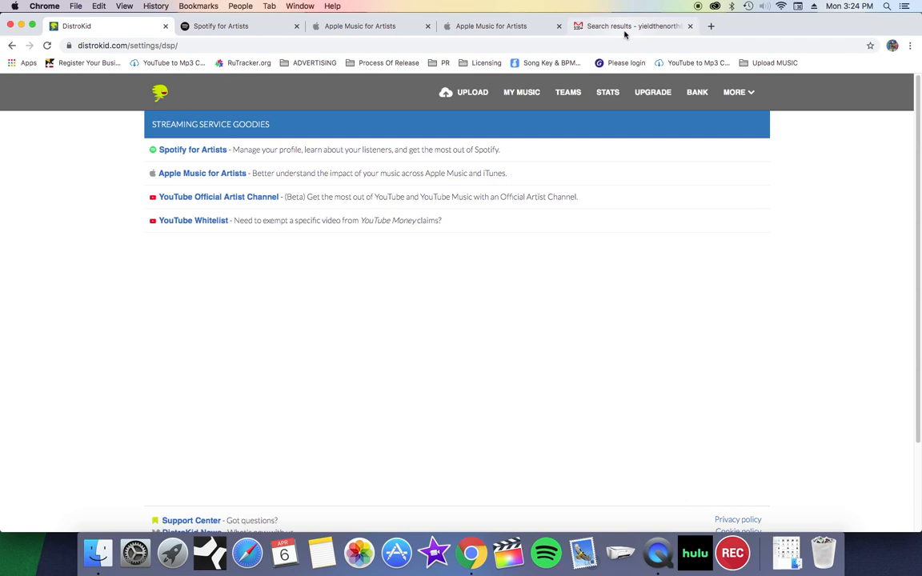
pyautogui.moveTo(249, 63)
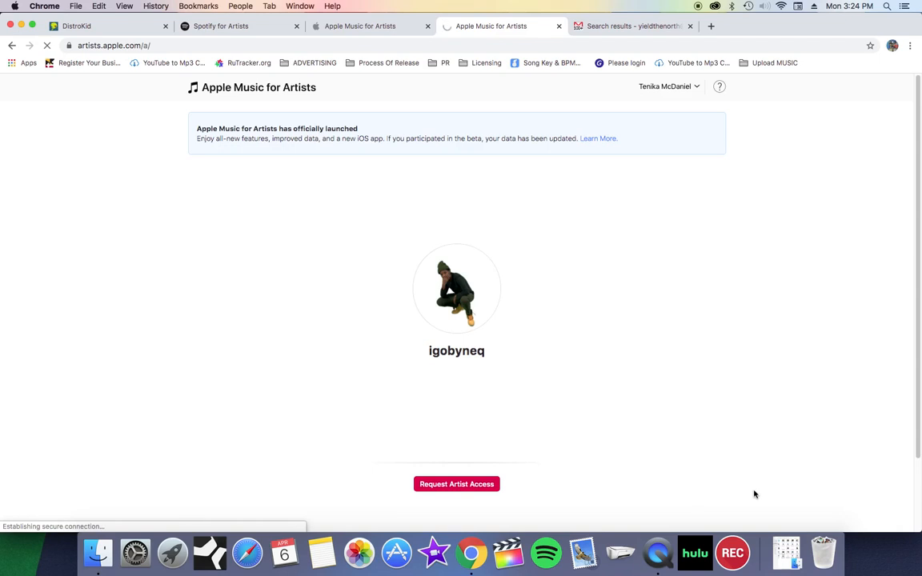
# - Start an Apple Music artist access request reaching Find an Artist, then move to Spotify for Artists
pyautogui.click(456, 483)
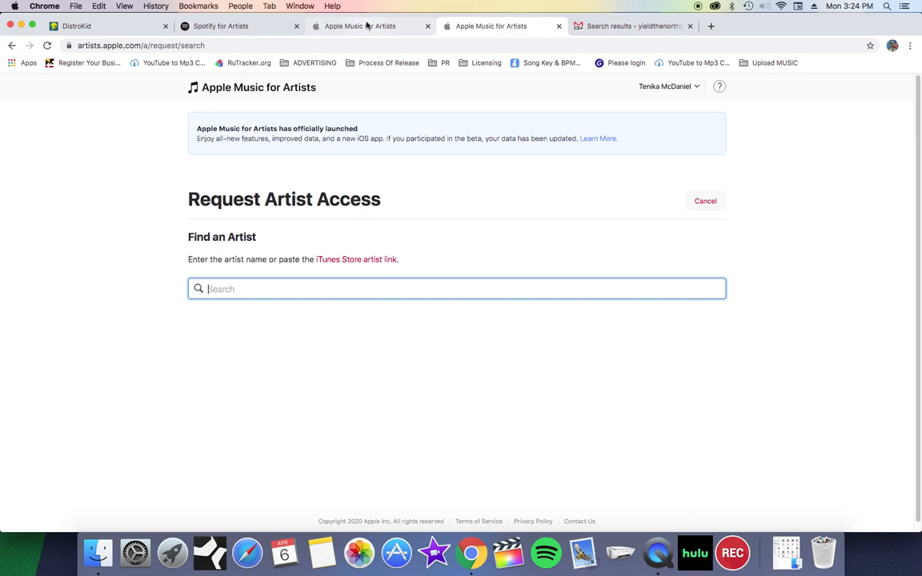
pyautogui.click(221, 25)
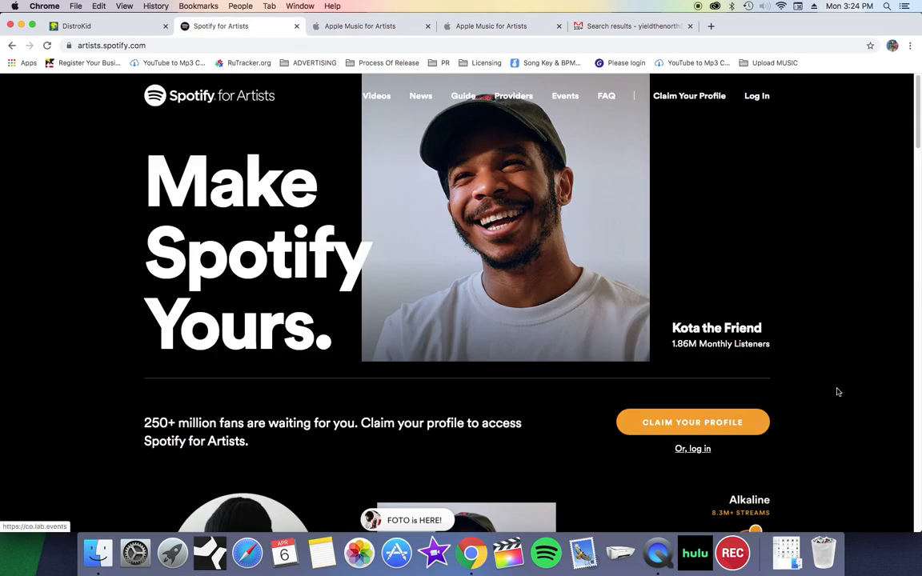
pyautogui.moveTo(646, 236)
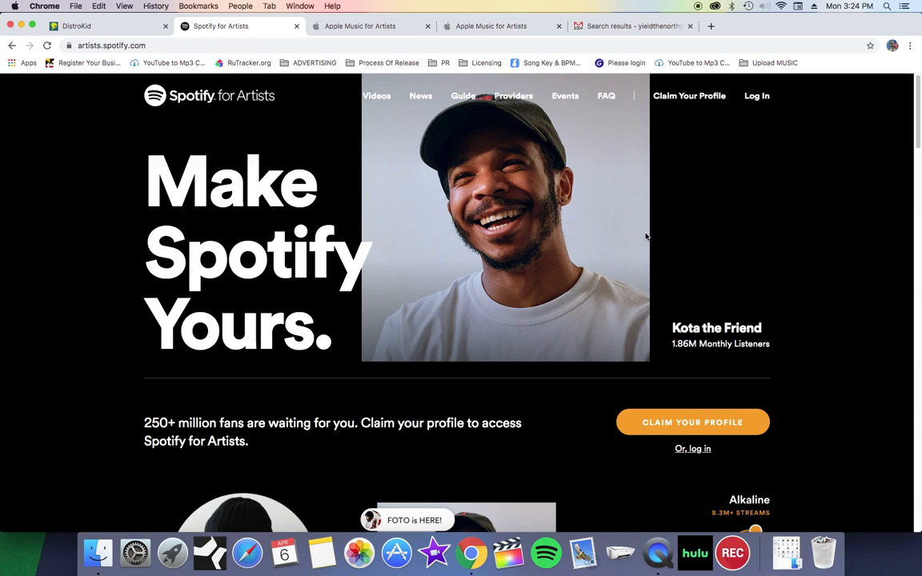
pyautogui.moveTo(626, 312)
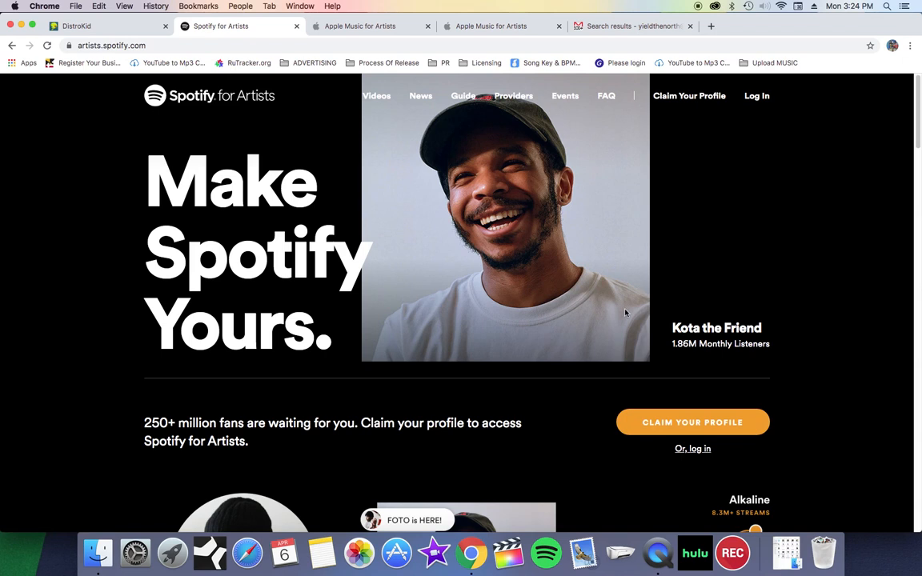
pyautogui.moveTo(691, 422)
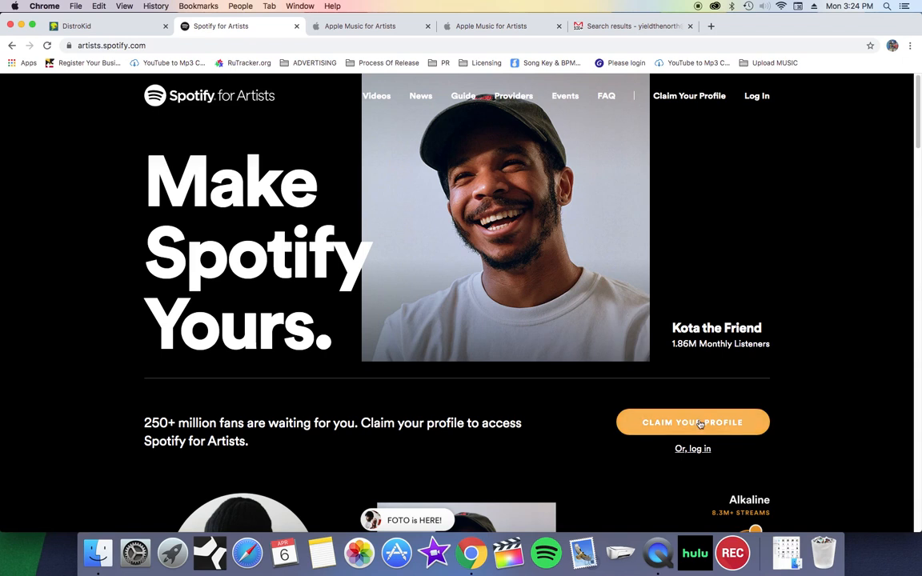
# - Reach Spotify's 'Claim an artist profile' page via Claim Your Profile, then return to DistroKid
pyautogui.click(691, 422)
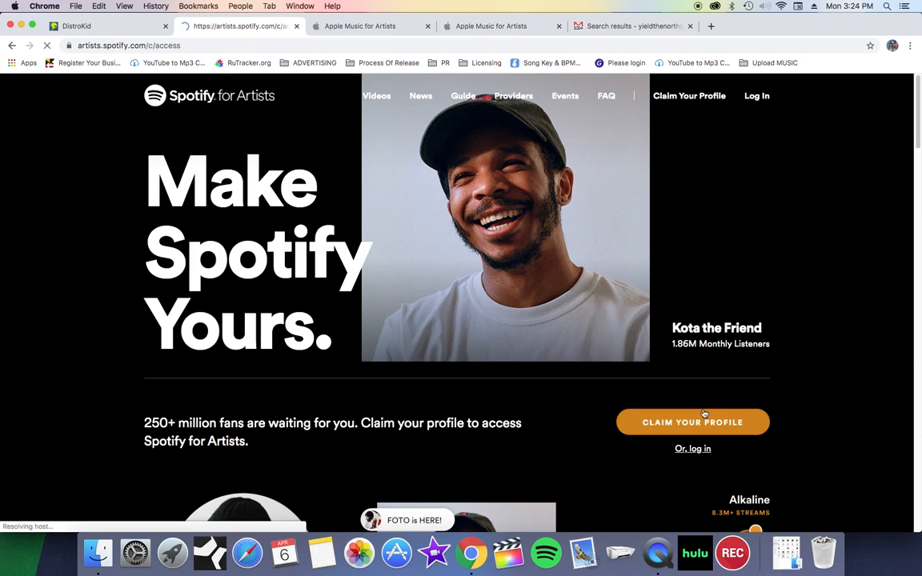
pyautogui.click(691, 423)
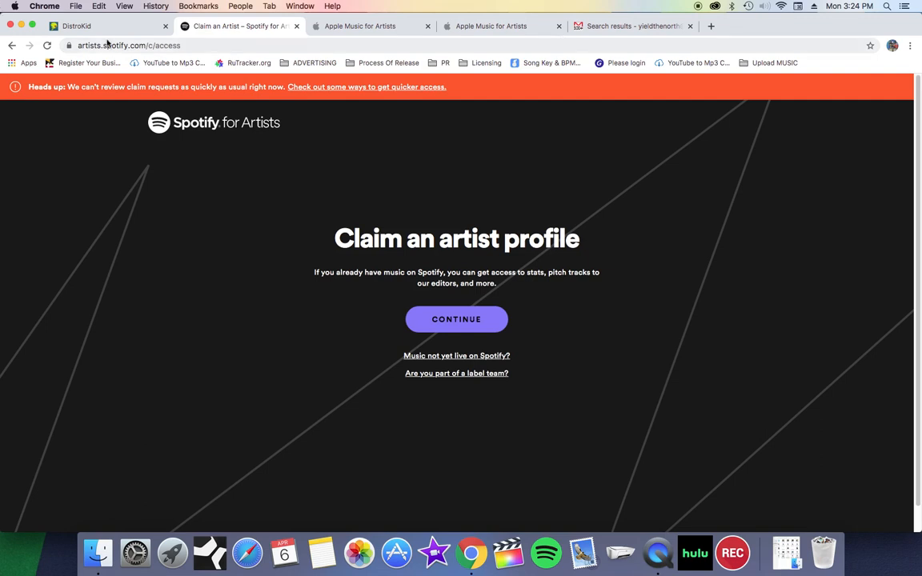
pyautogui.click(77, 26)
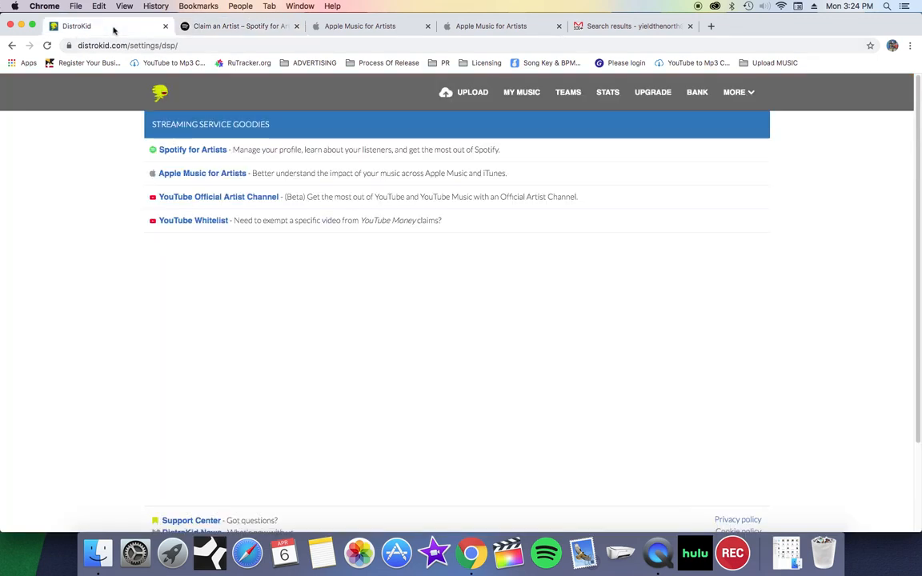